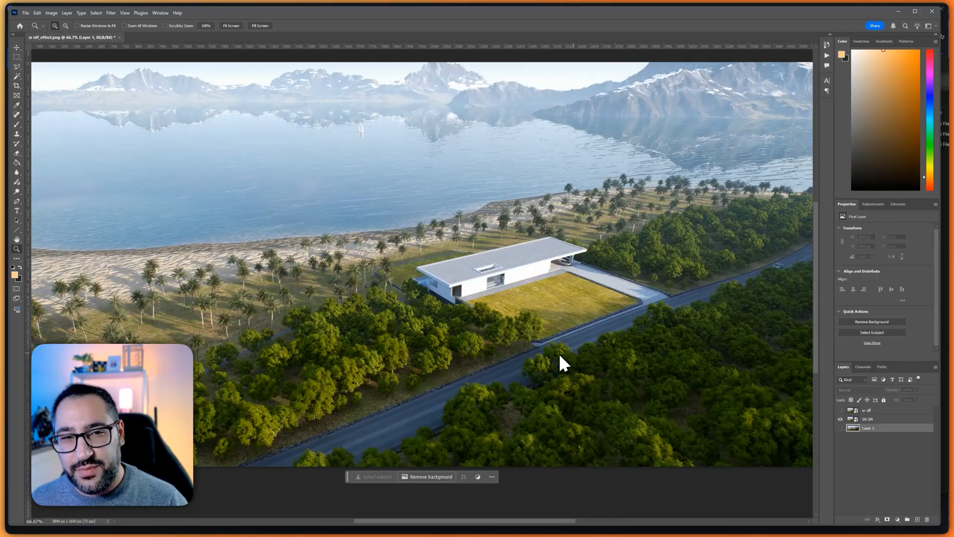
mouse_move(492, 178)
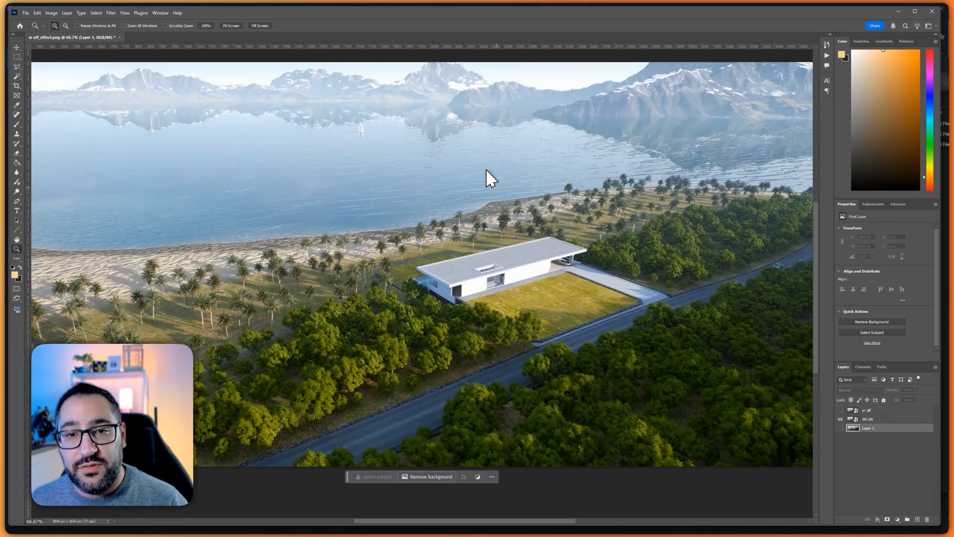
mouse_move(566, 359)
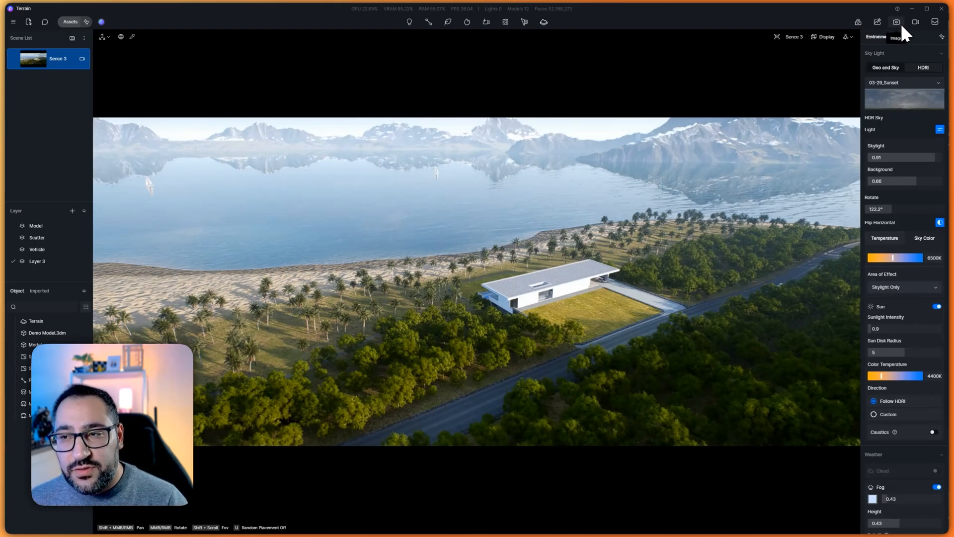
Bring up the still-image render settings from the toolbar Render icon.
left_click(895, 22)
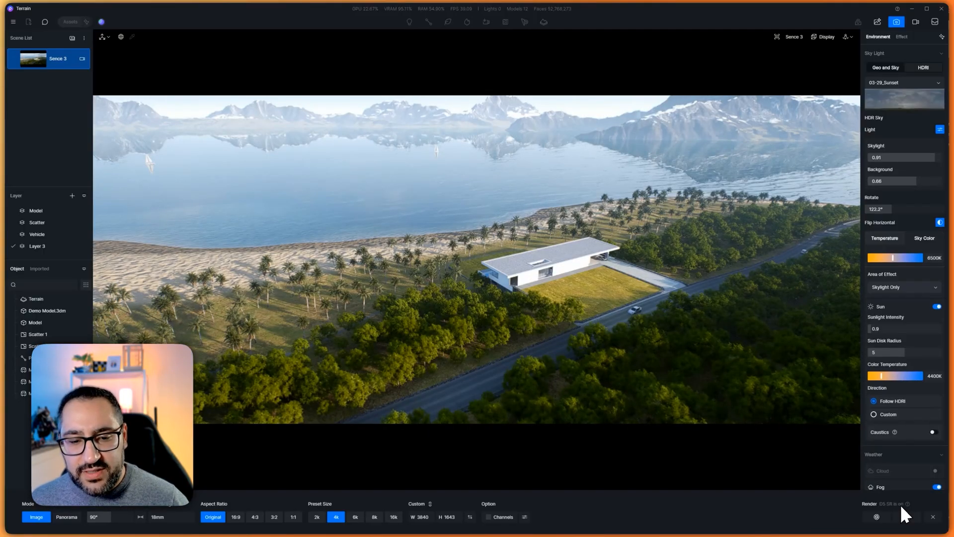
left_click(336, 517)
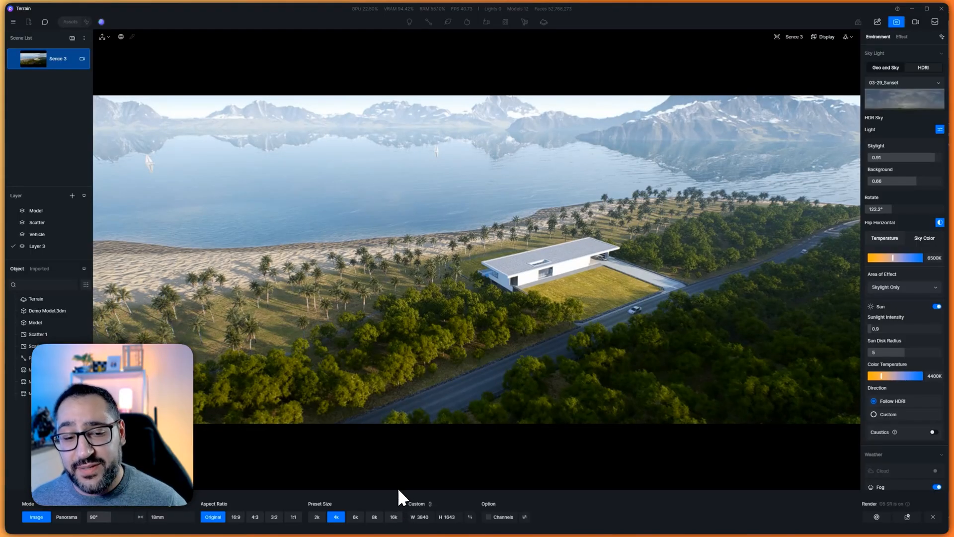
mouse_move(313, 514)
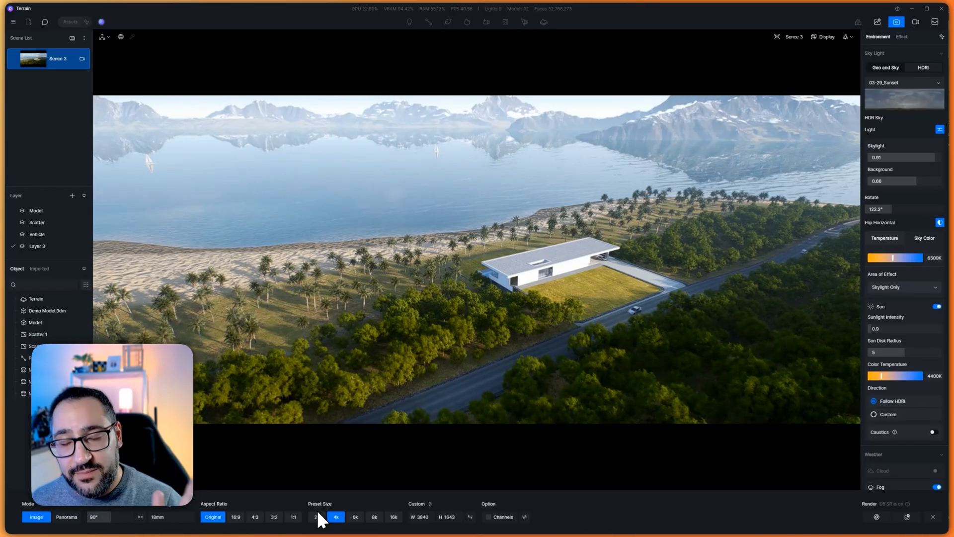
left_click(844, 525)
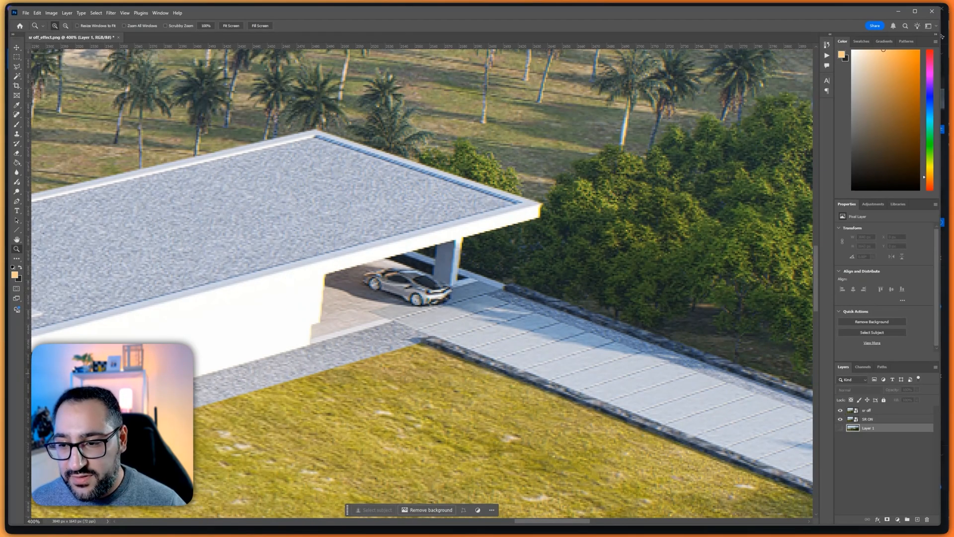
Zoom into the earlier render around the house roof and parked car in Photoshop.
left_click(841, 410)
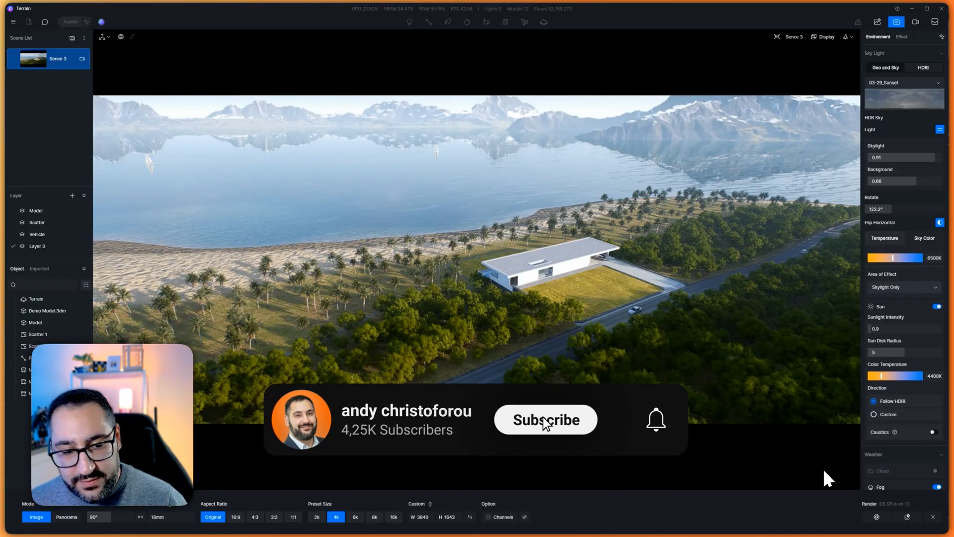
left_click(544, 419)
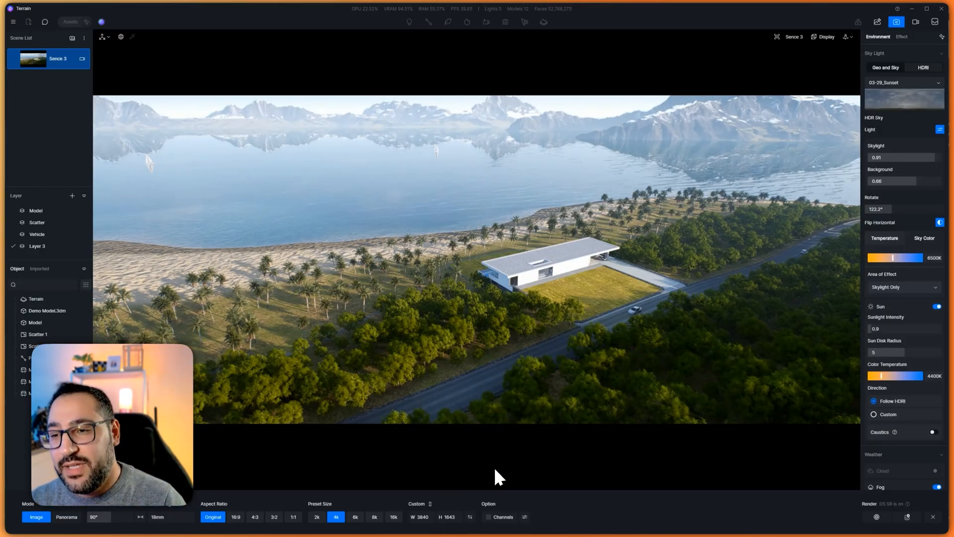
mouse_move(540, 405)
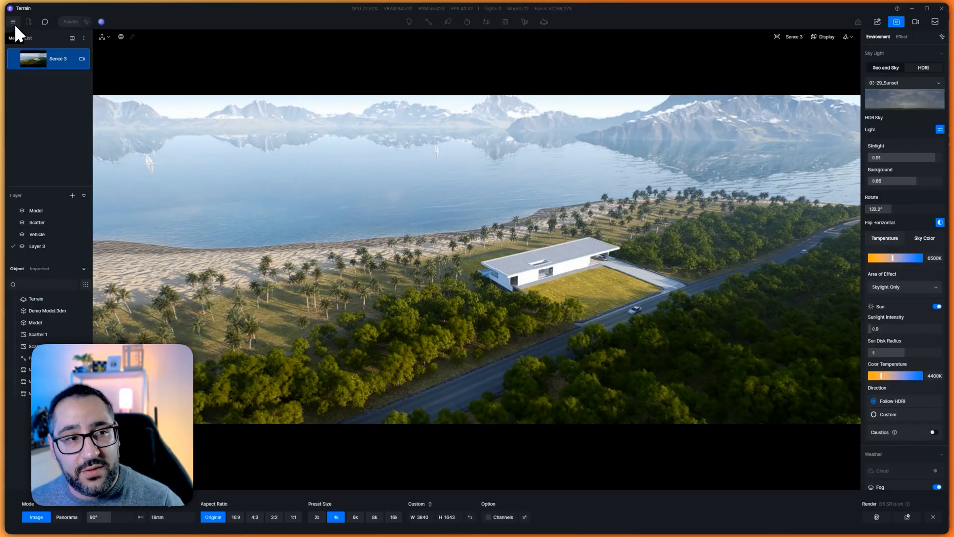
Toggle D5 SR Image Rendering off in Preference > Widget, briefly re-enabling then disabling it.
left_click(13, 21)
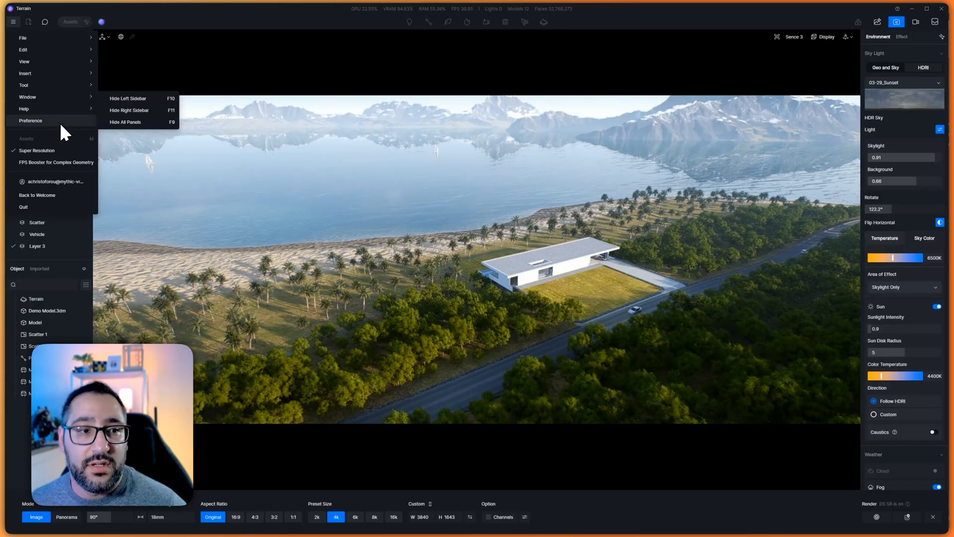
left_click(29, 120)
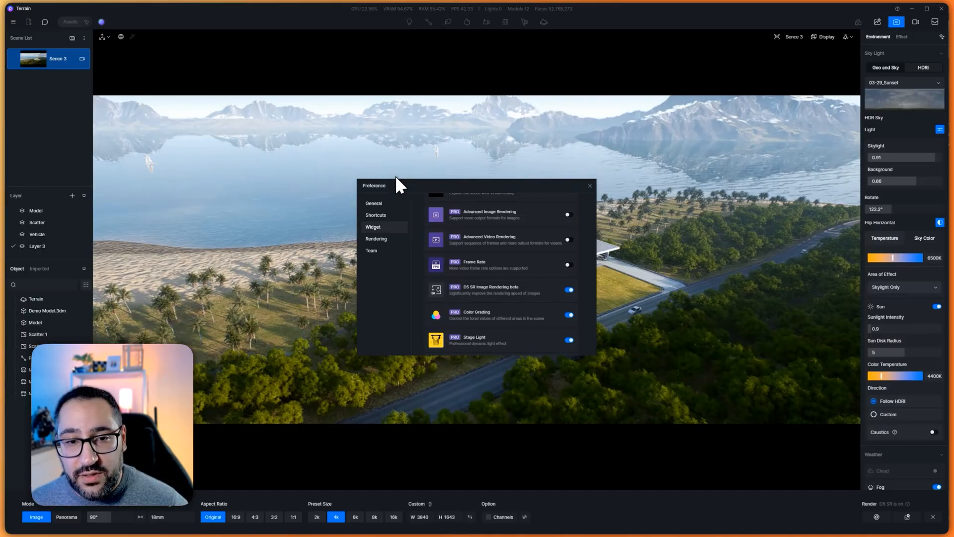
mouse_move(389, 236)
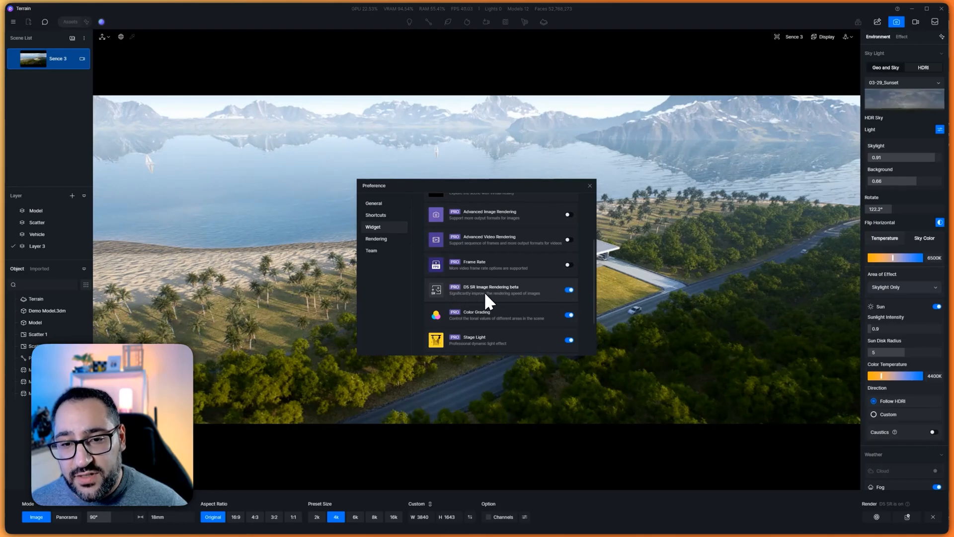
left_click(567, 289)
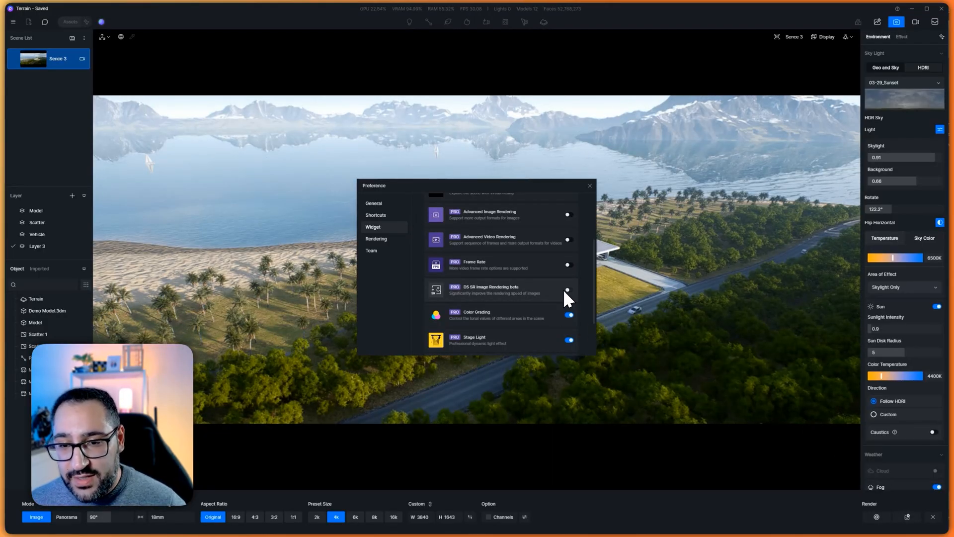
left_click(568, 290)
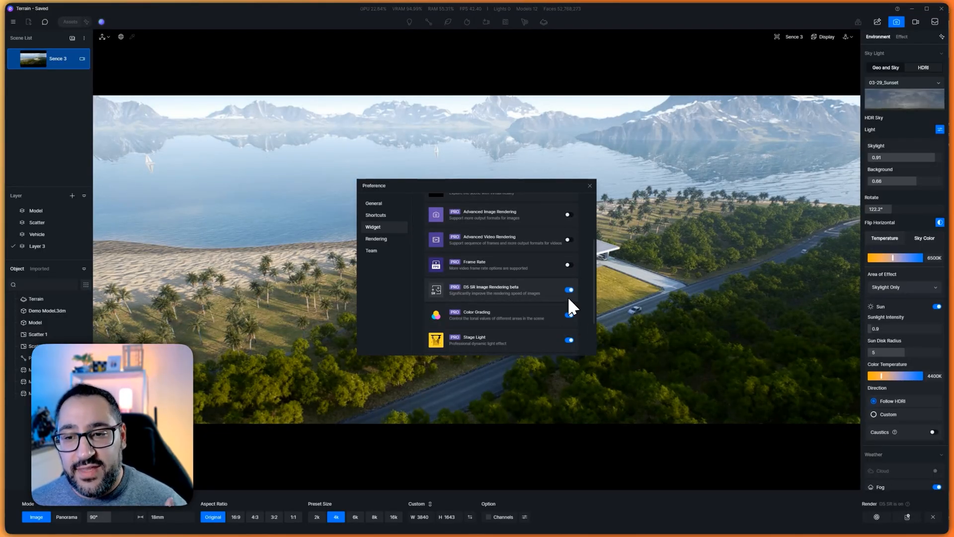
left_click(588, 186)
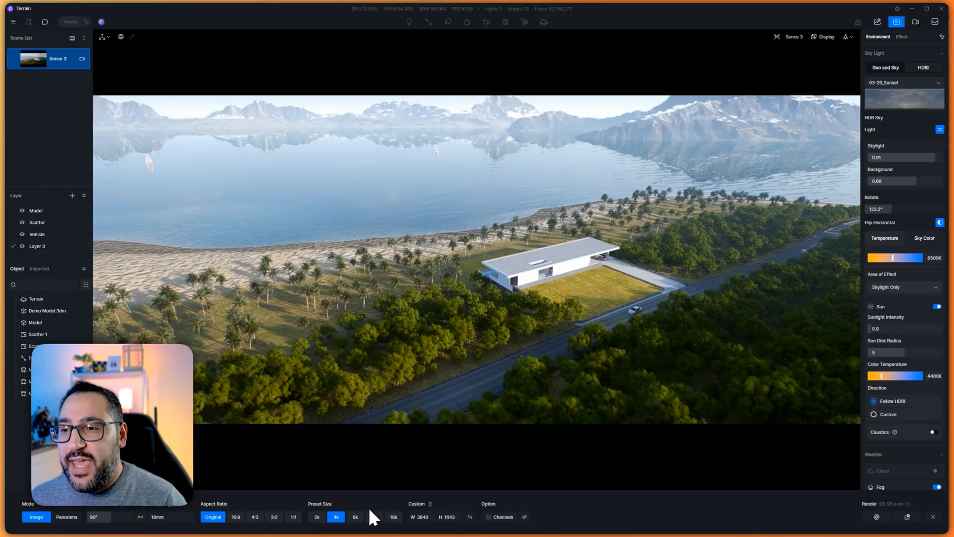
mouse_move(404, 492)
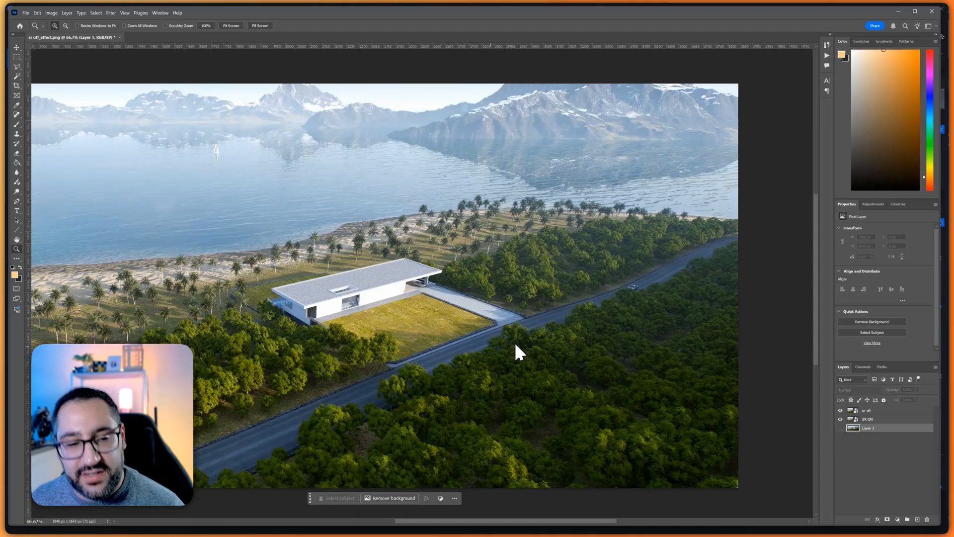
mouse_move(544, 332)
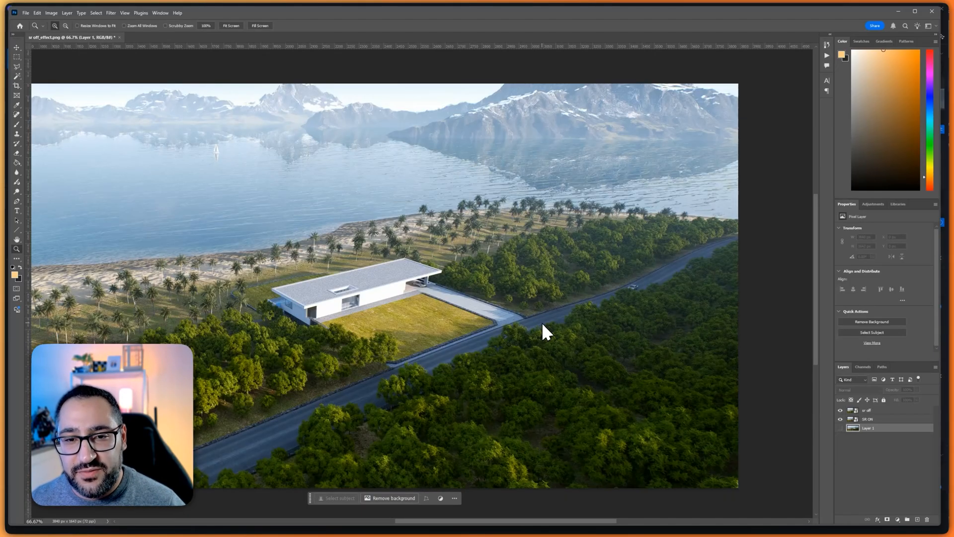
mouse_move(619, 313)
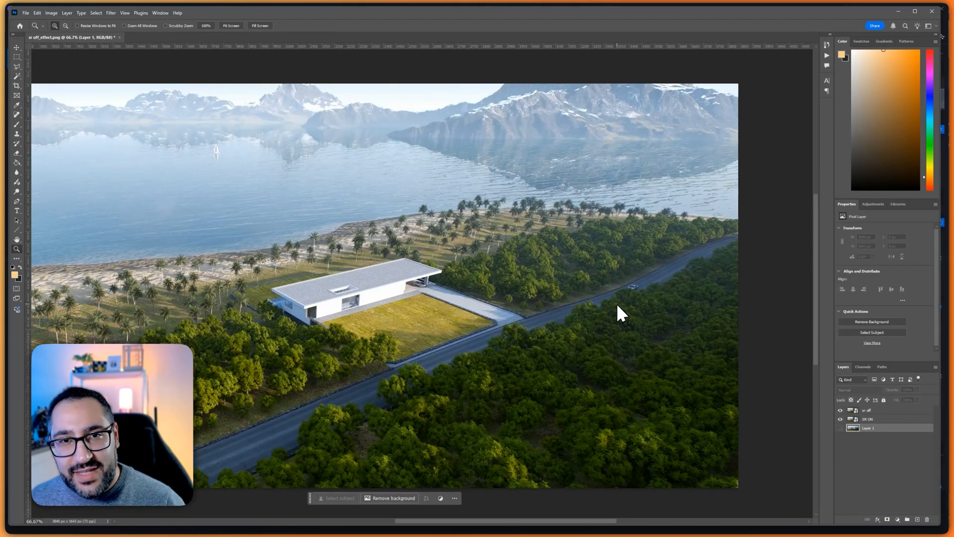
mouse_move(603, 319)
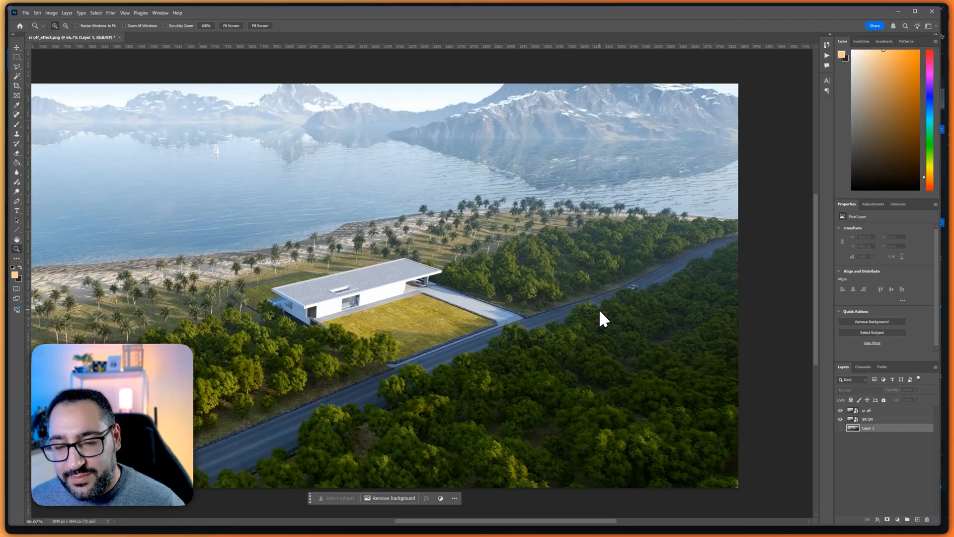